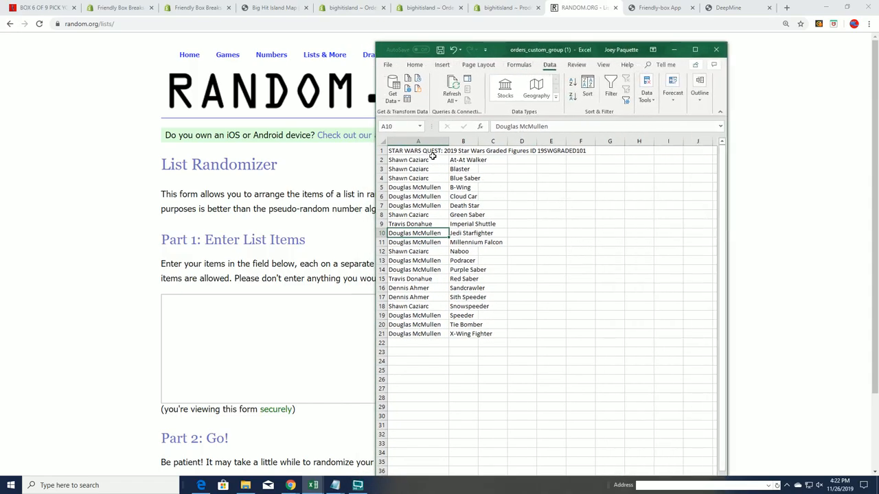
pyautogui.moveTo(483, 223)
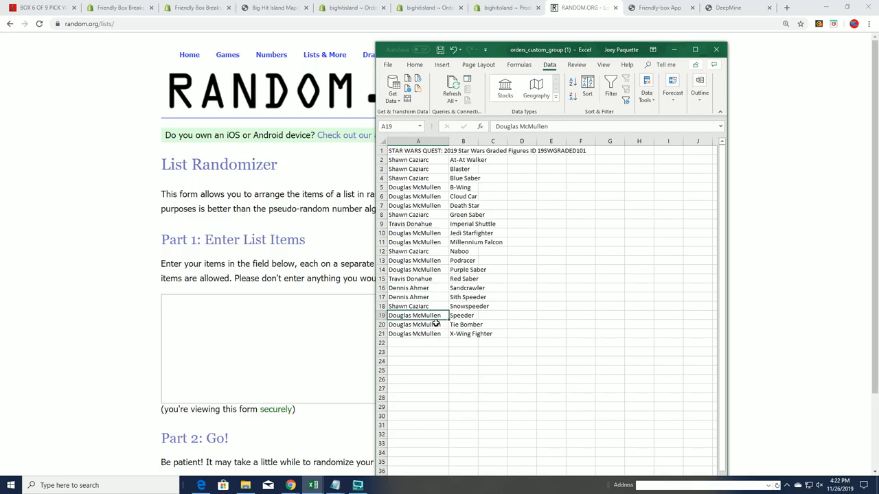
pyautogui.moveTo(368, 292)
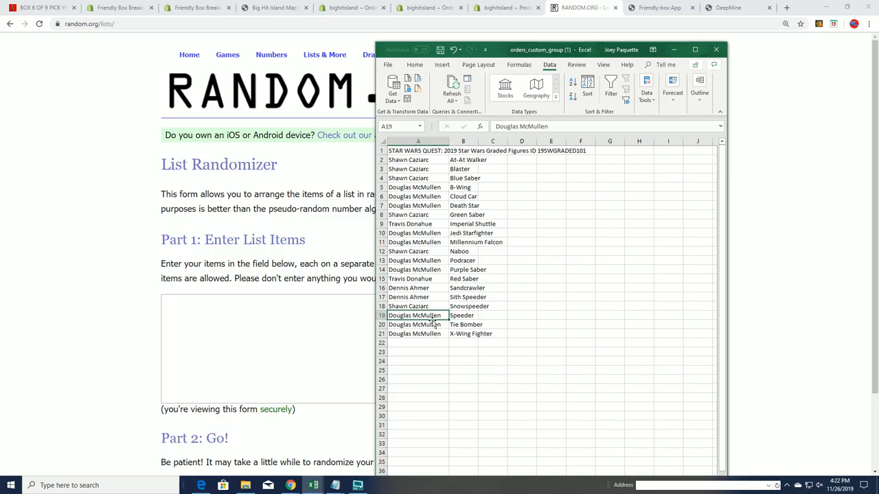
pyautogui.moveTo(565, 152)
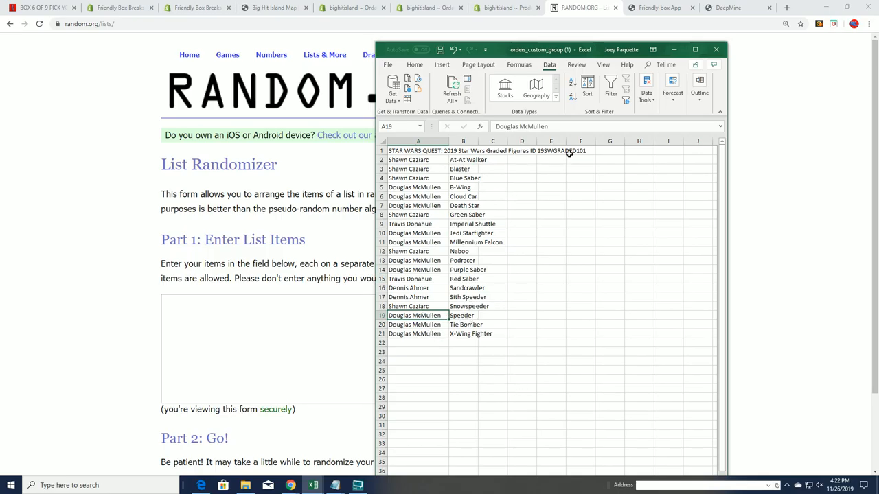
# Maximize the Excel window and zoom in so the owner names and figures read easily.
pyautogui.click(695, 49)
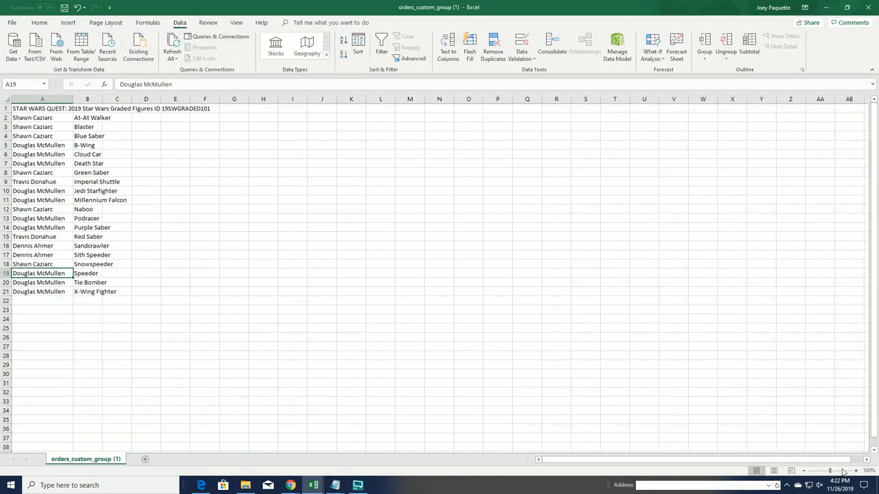
pyautogui.click(857, 470)
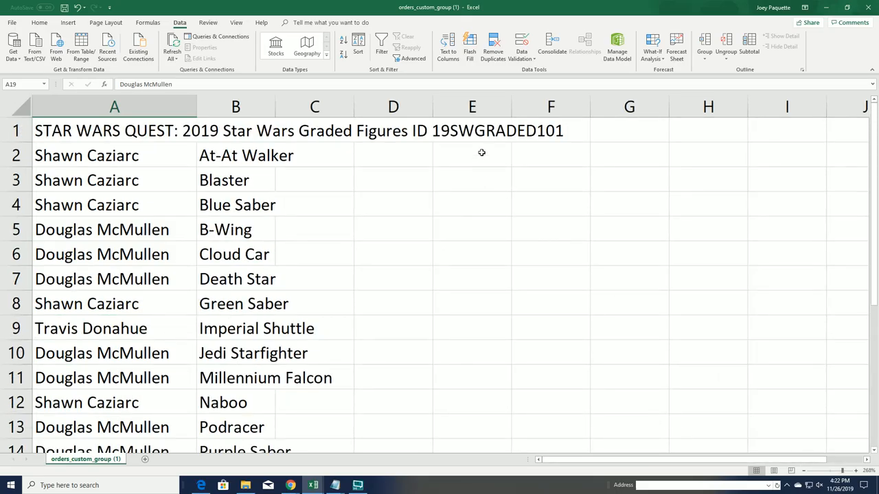
pyautogui.click(473, 154)
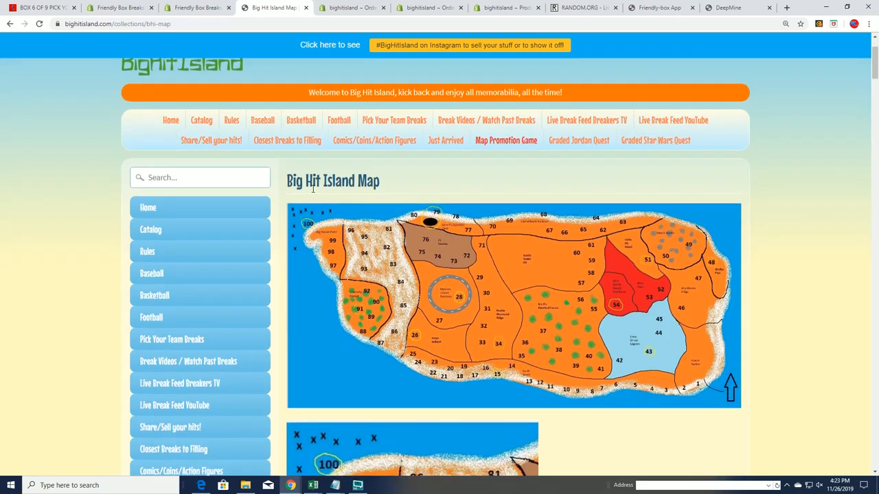
# Scroll through the Big Hit Island Map, then return to the RANDOM.ORG List Randomizer.
pyautogui.scroll(-3)
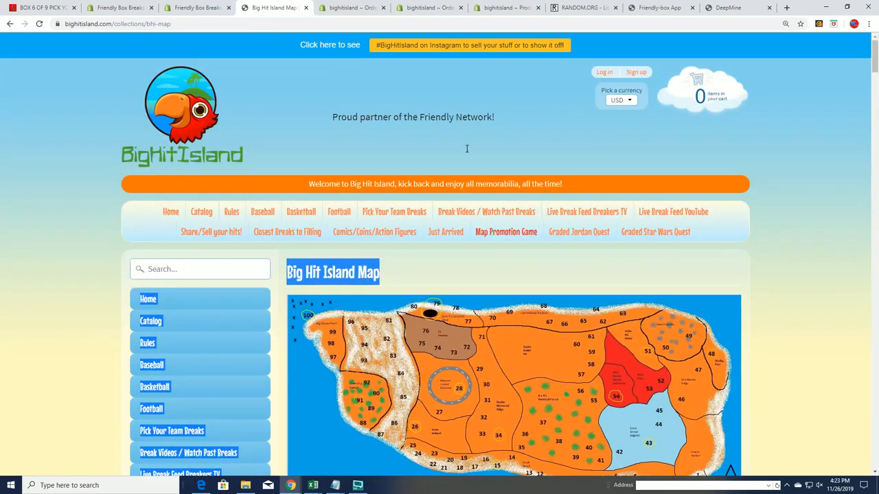
pyautogui.click(579, 8)
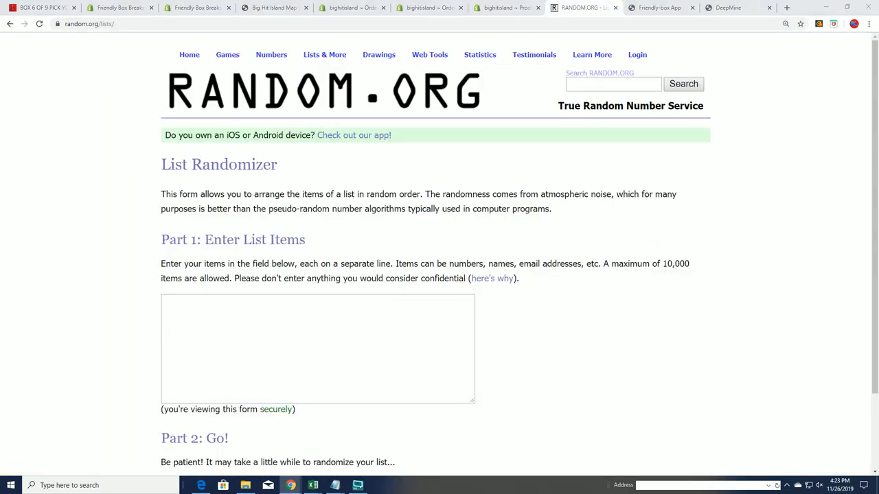
pyautogui.click(313, 486)
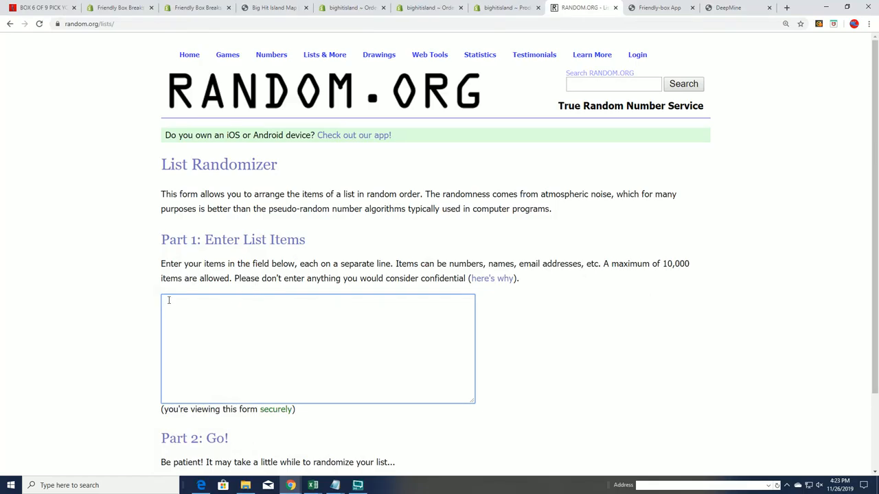
pyautogui.write('Douglas McMullen')
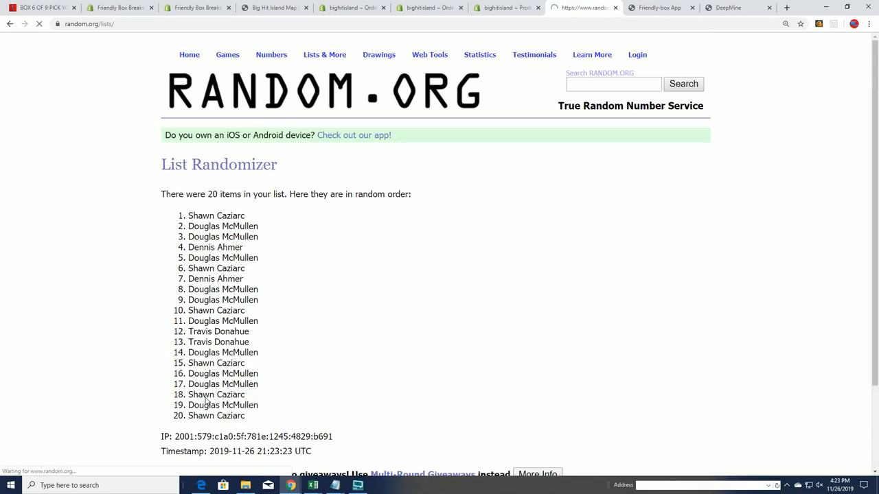
# Re-randomize the owner list six more times via Again!, reaching seven total shuffles.
pyautogui.scroll(-3)
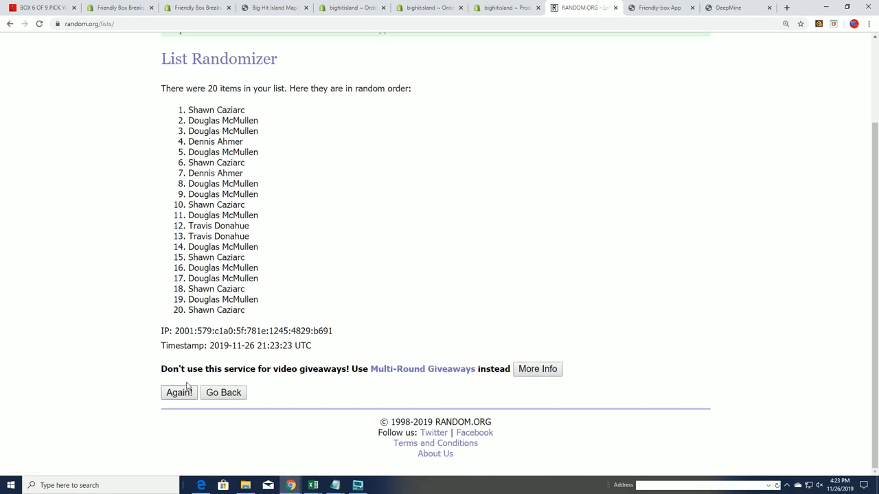
pyautogui.click(178, 392)
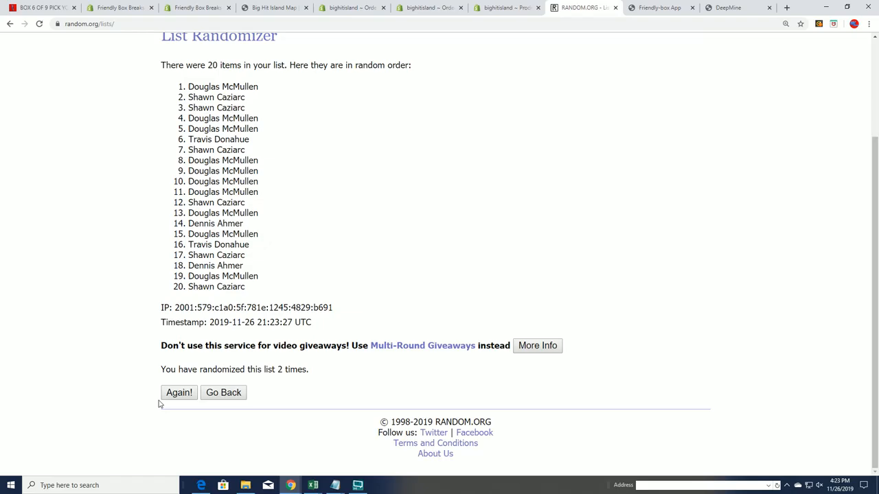
pyautogui.click(179, 393)
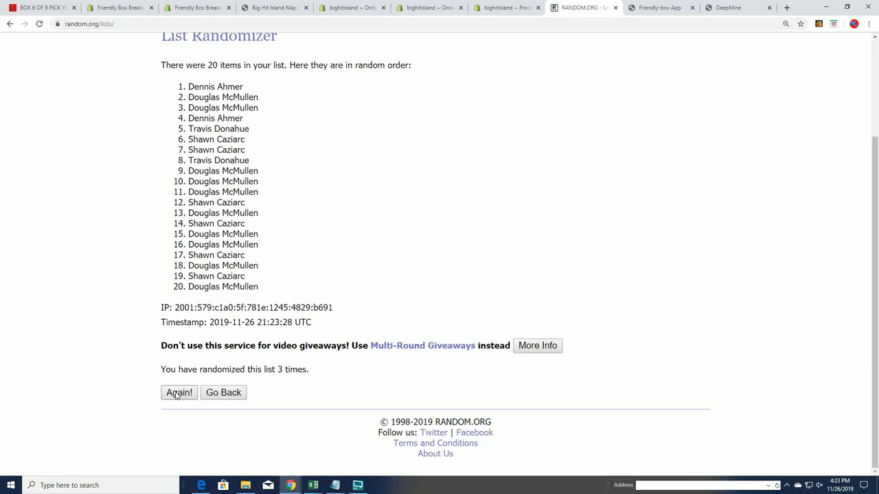
pyautogui.click(179, 393)
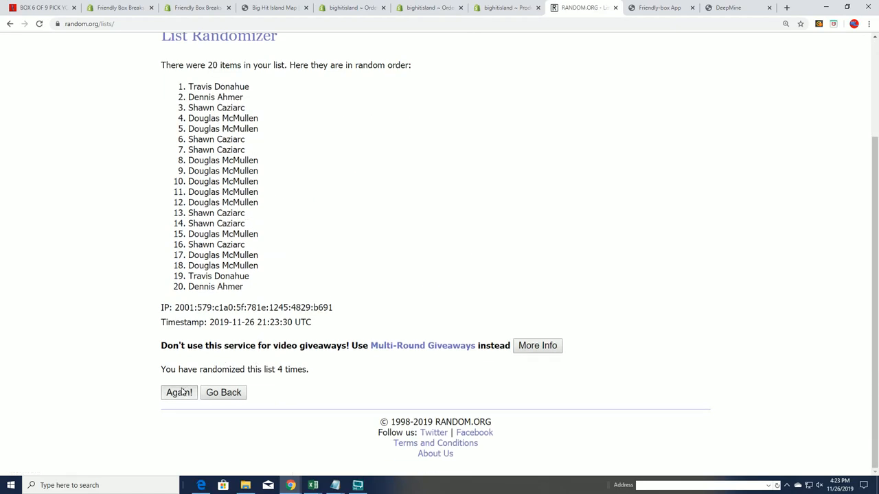
pyautogui.click(179, 393)
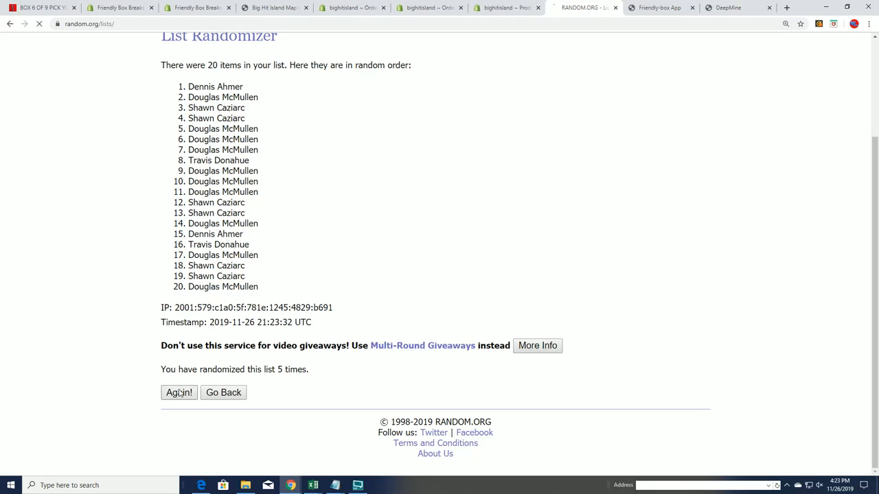
pyautogui.click(179, 393)
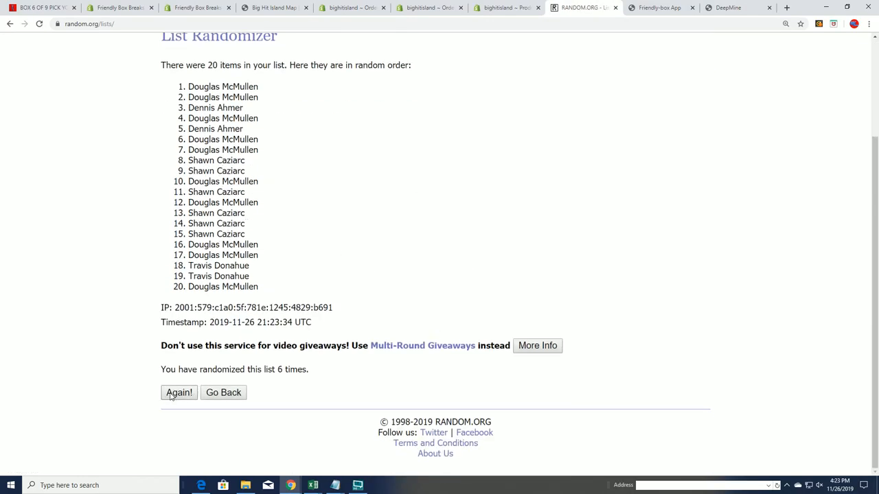
pyautogui.click(178, 393)
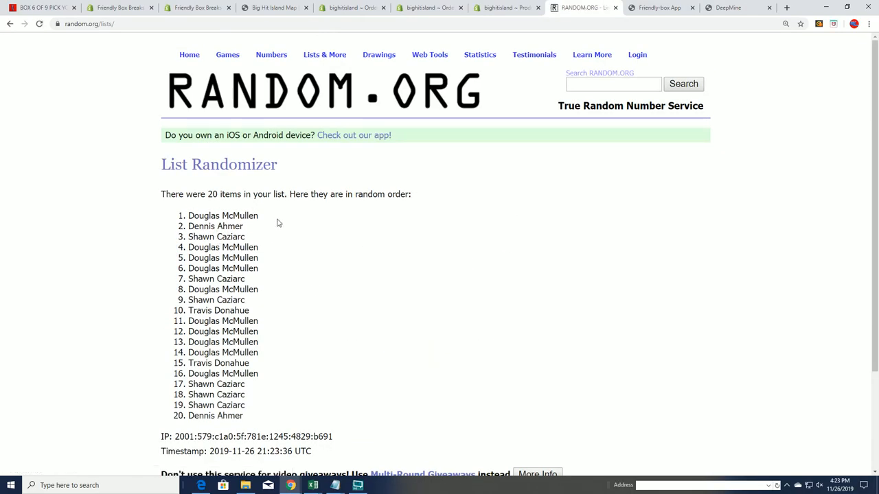
pyautogui.doubleClick(222, 216)
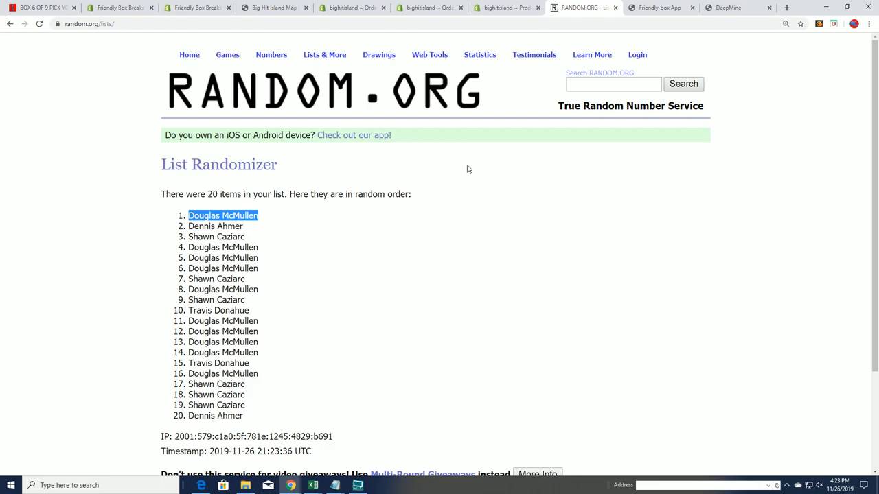
pyautogui.click(274, 8)
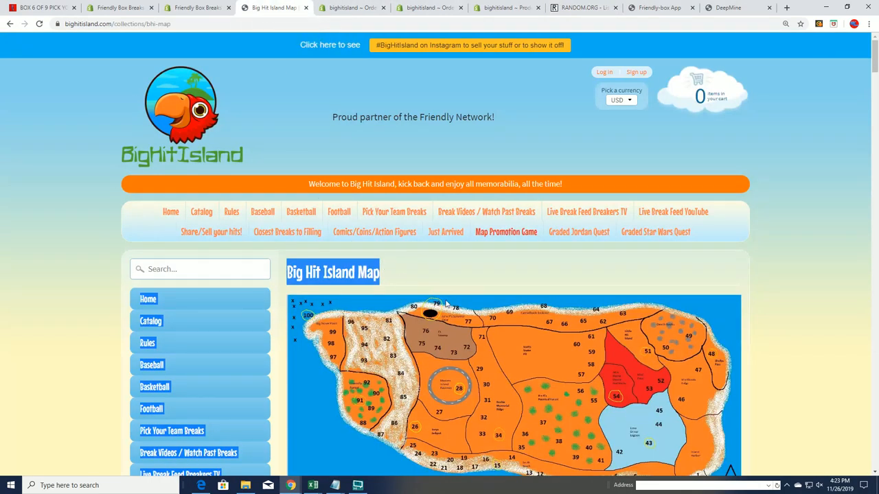
pyautogui.scroll(-3)
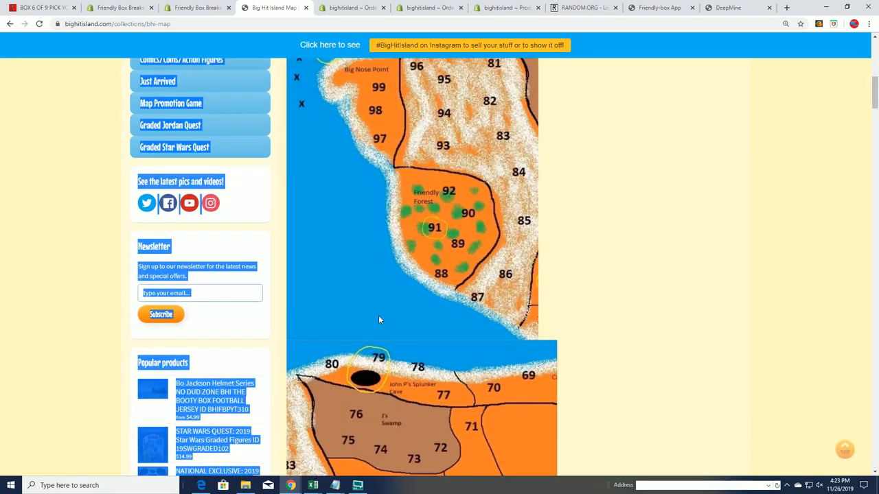
pyautogui.scroll(3)
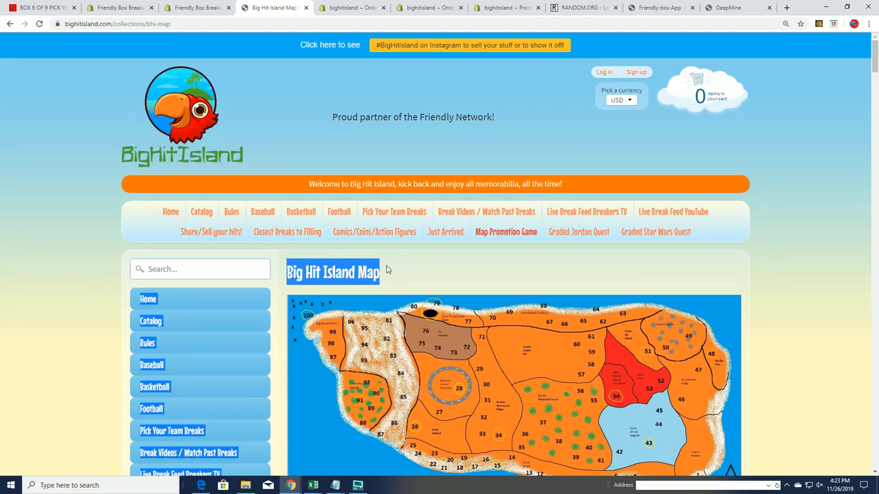